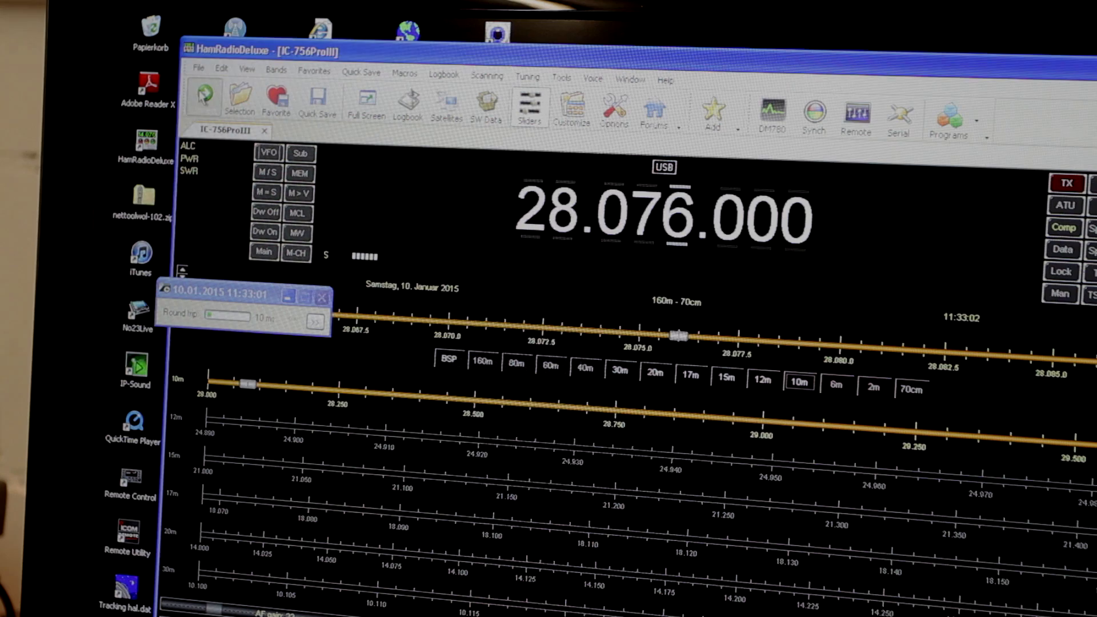
- Bring up the Connect dialog with the Kenwood TS-2000 Remote preset selected
click(204, 99)
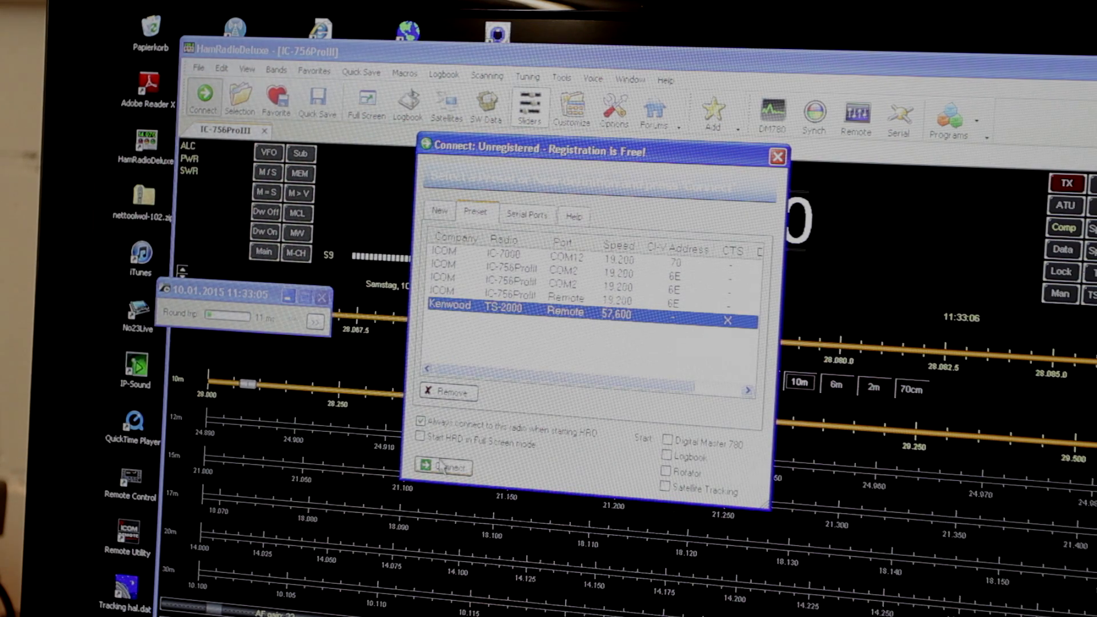
- Connect to the remote server at 10.70.23.10, accept its welcome message and keep COM2 for radio control
click(442, 466)
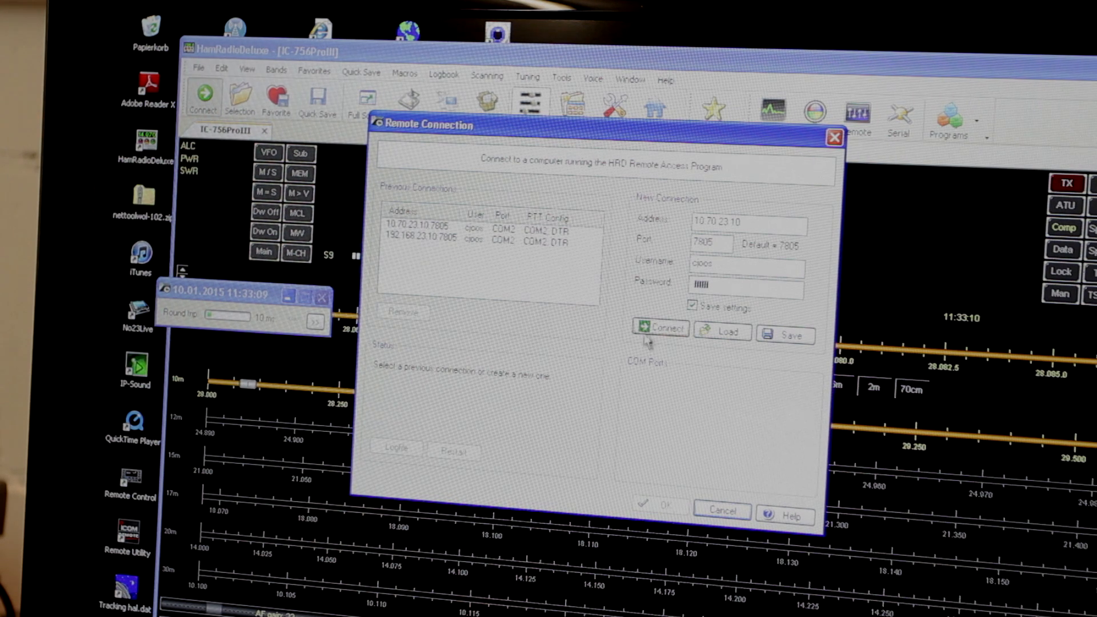
click(659, 328)
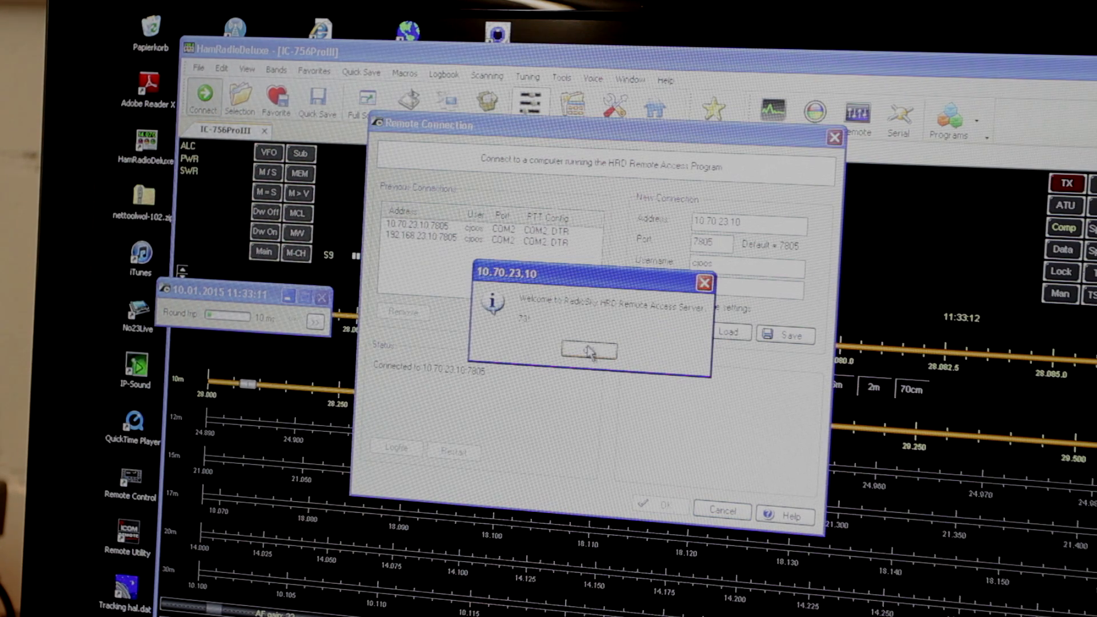
click(588, 351)
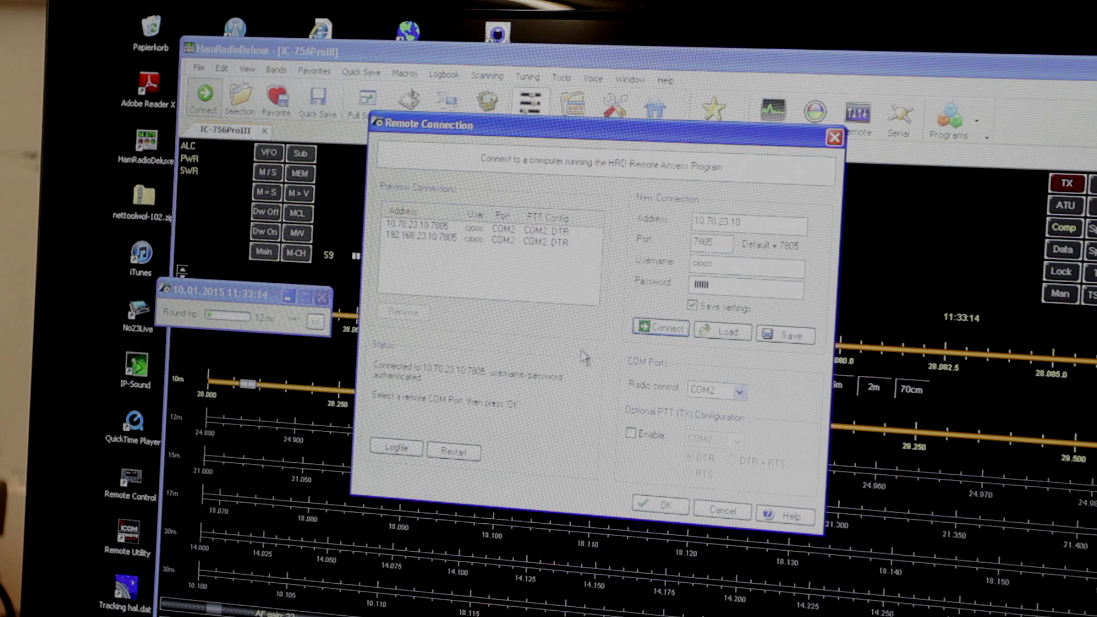
click(658, 505)
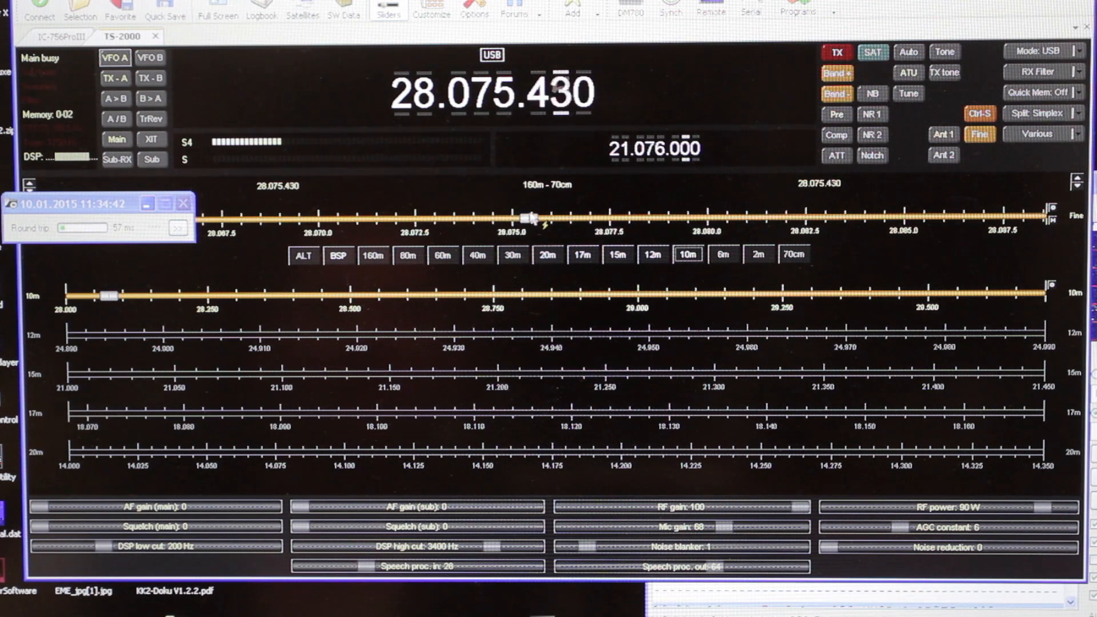
- Drag the 10m band tuning scale to lower the TS-2000 to 28.074.510 MHz USB
drag(526, 217, 494, 217)
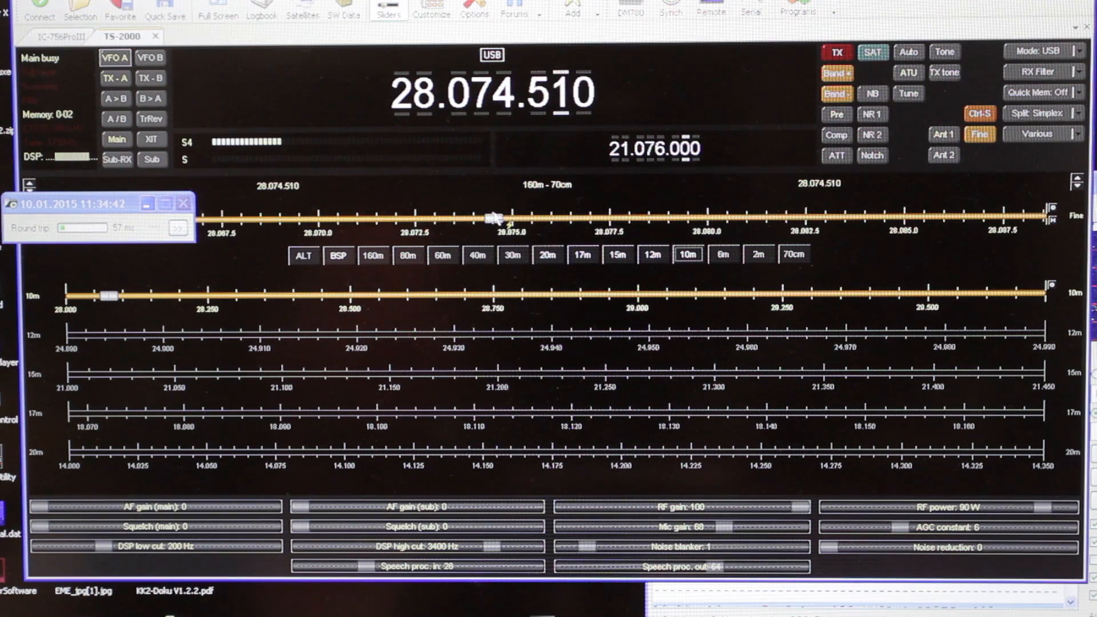